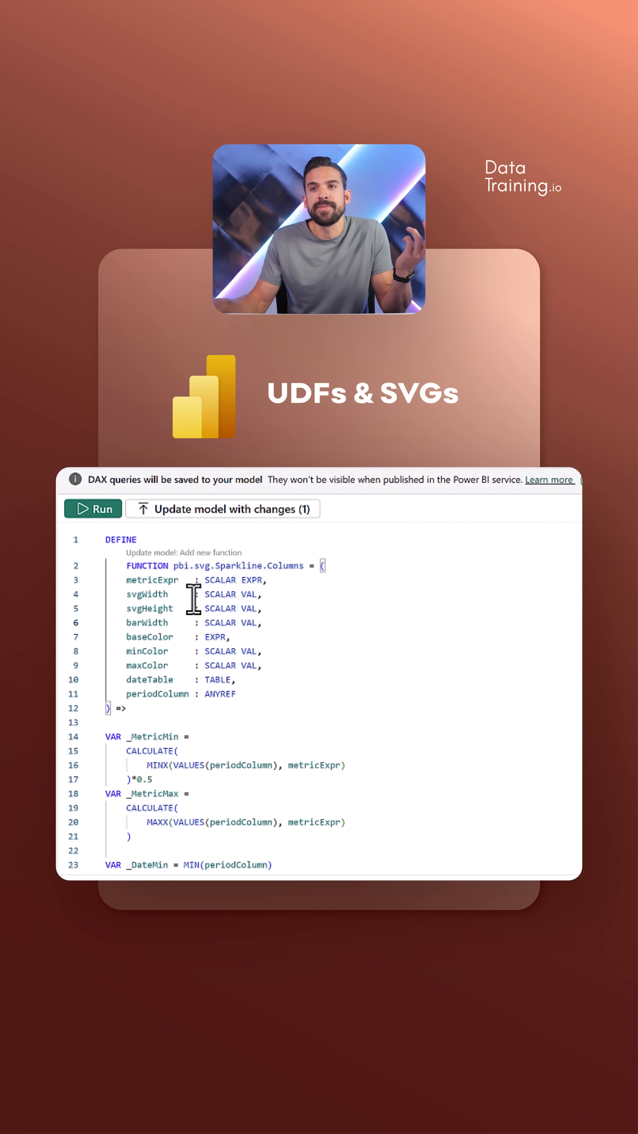
mouse_move(224, 584)
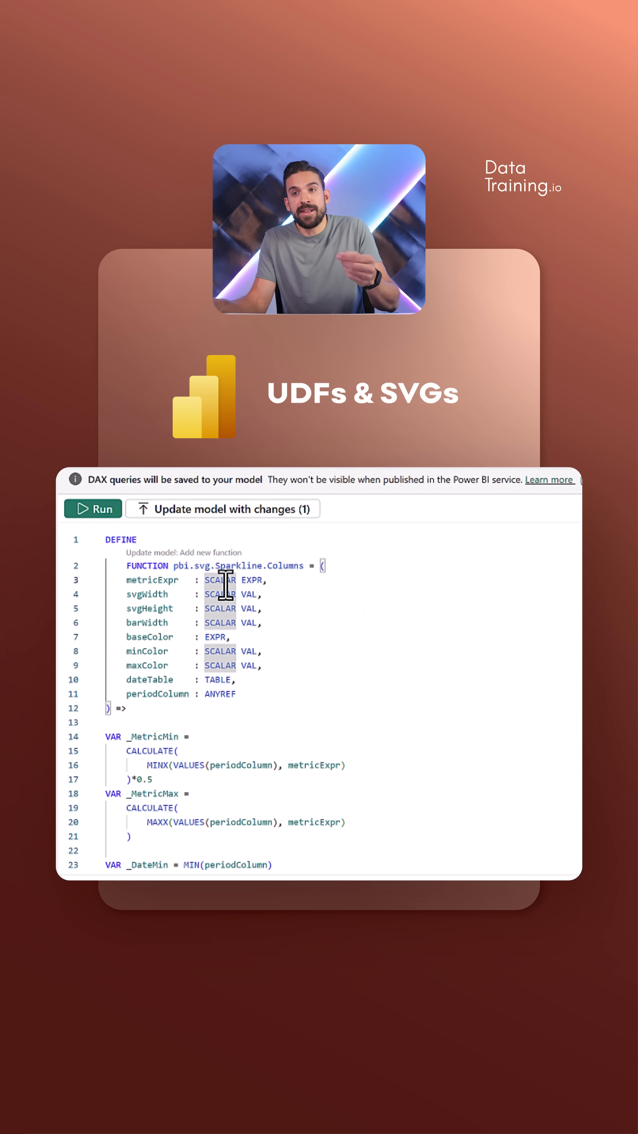
Review the SCALAR and ANYREF parameter types, then update the model with the sparkline function
double_click(252, 580)
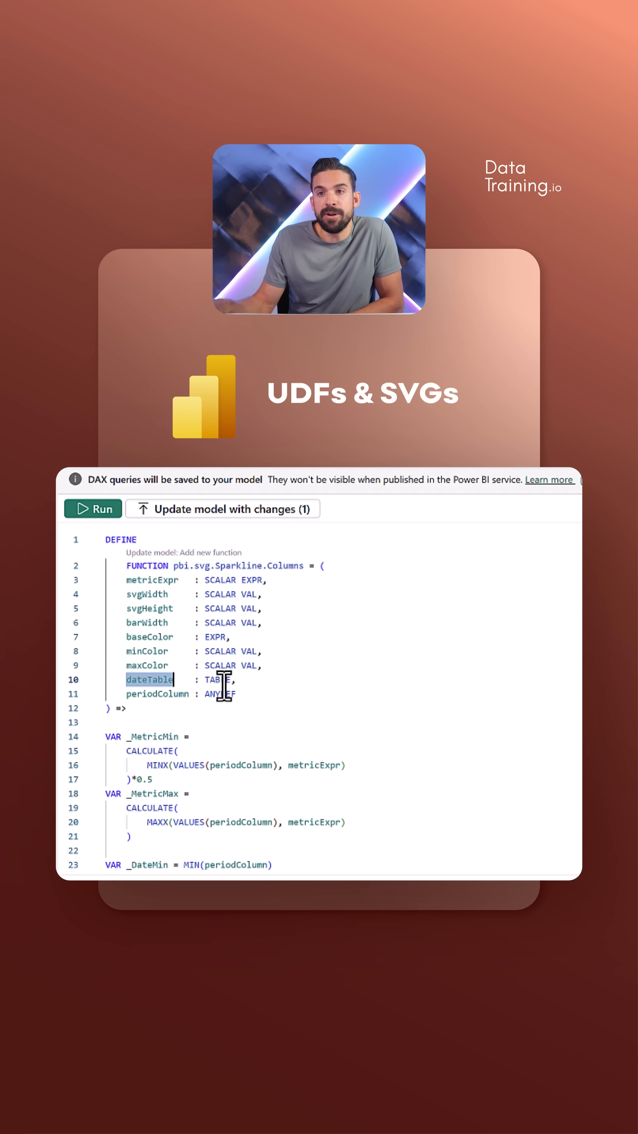
double_click(157, 693)
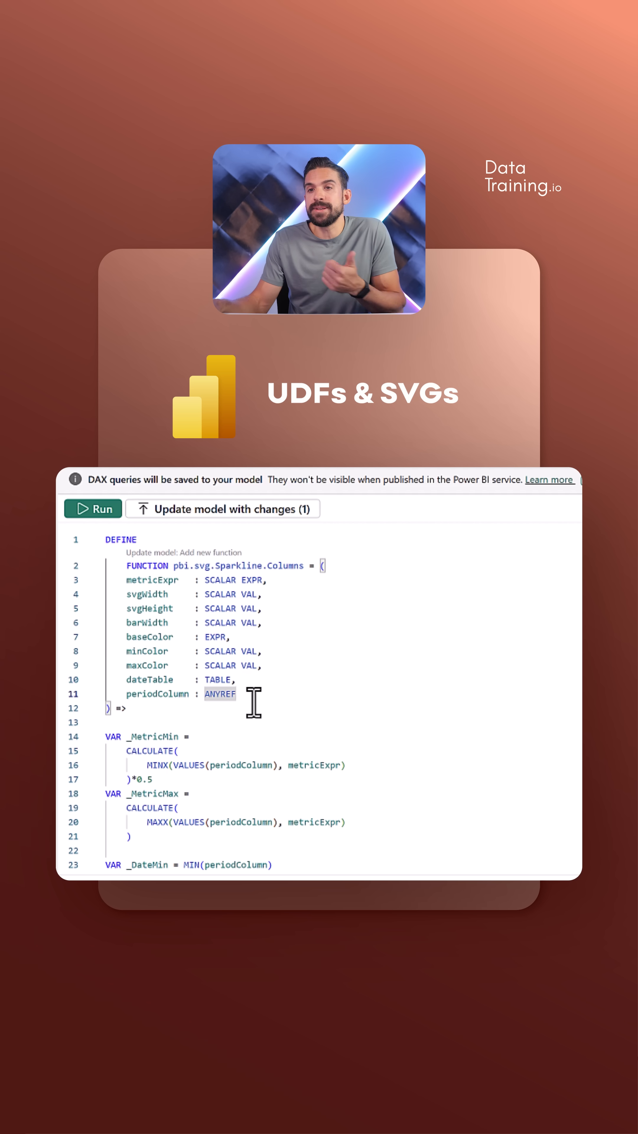
mouse_move(267, 585)
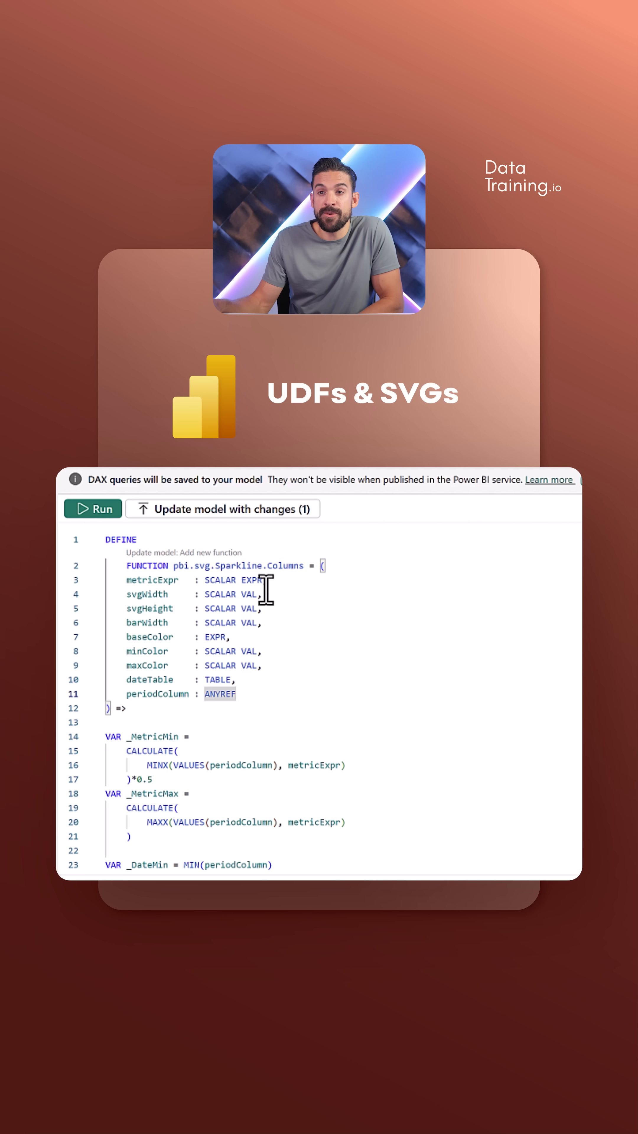
scroll(down, 3)
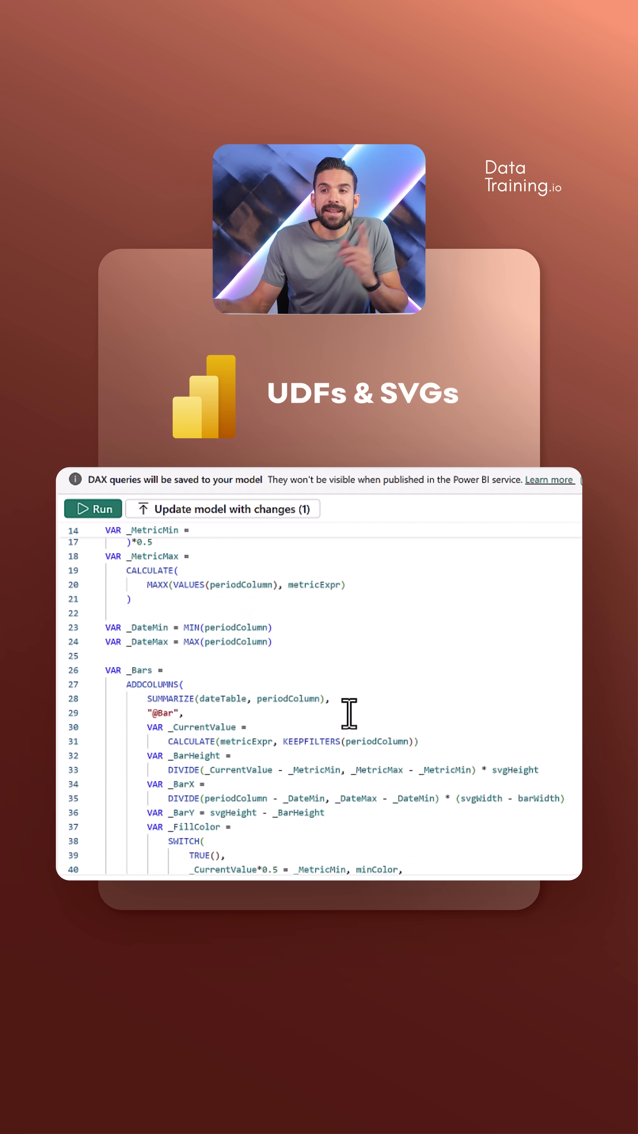
mouse_move(348, 709)
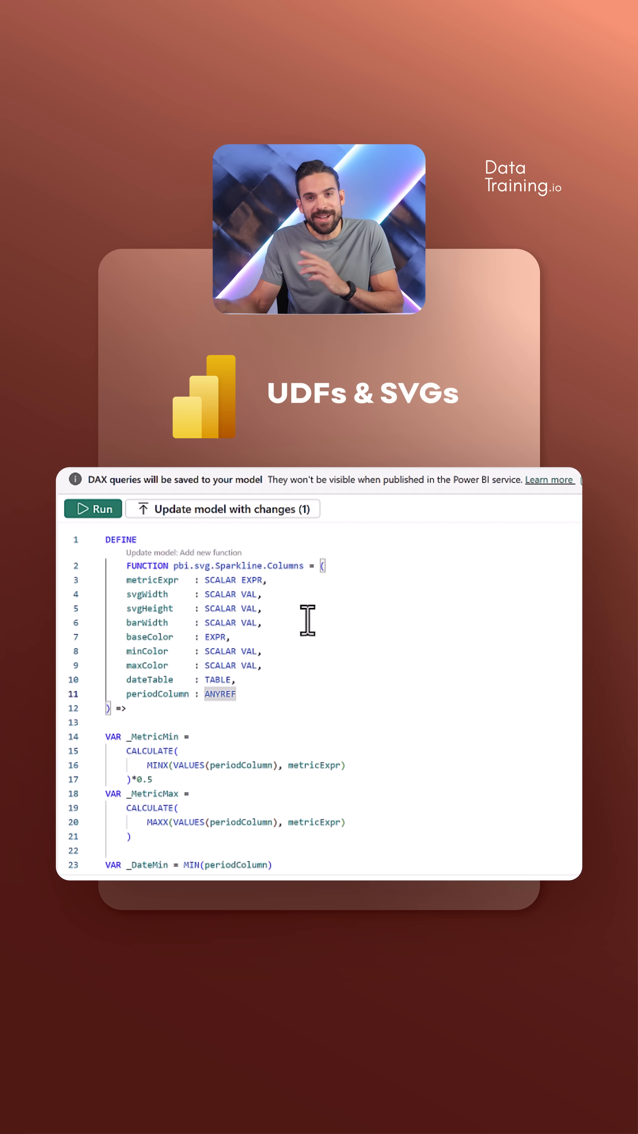
mouse_move(300, 608)
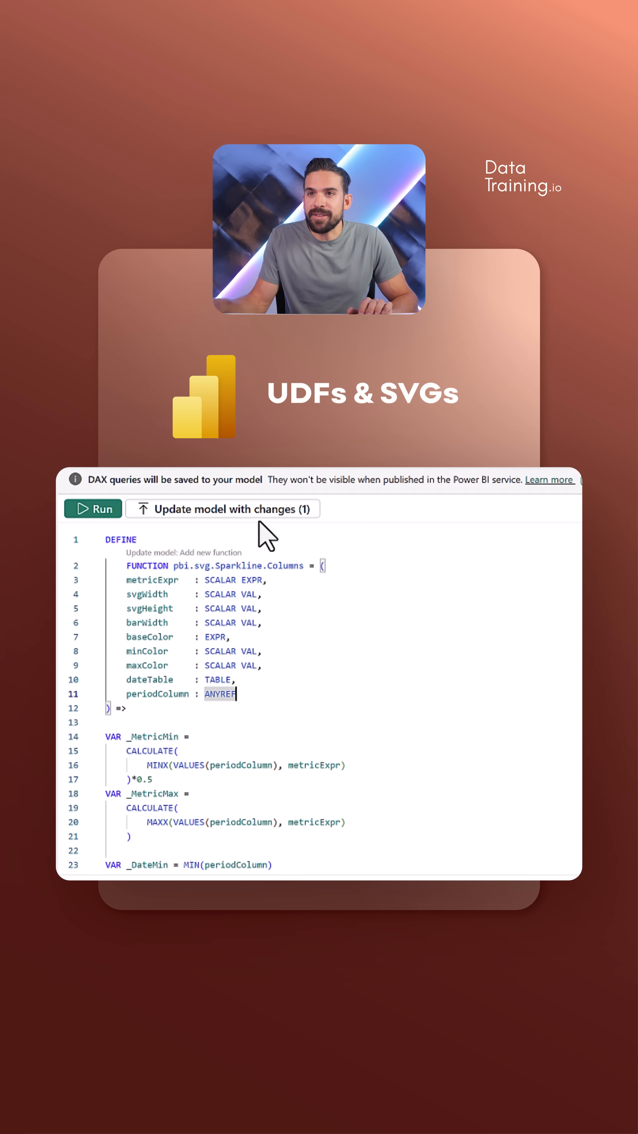
click(223, 508)
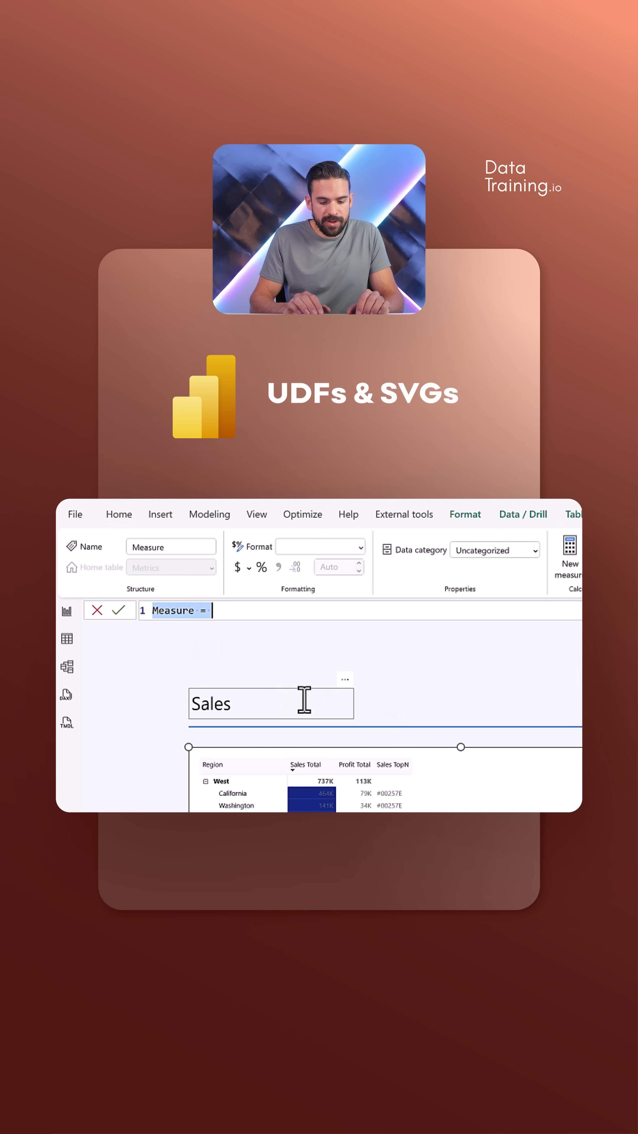
Start a measure 'svg Sales Sparkline - Columns' calling pbi.svg.Sparkline.Columns
text(svg Sales Sparklin)
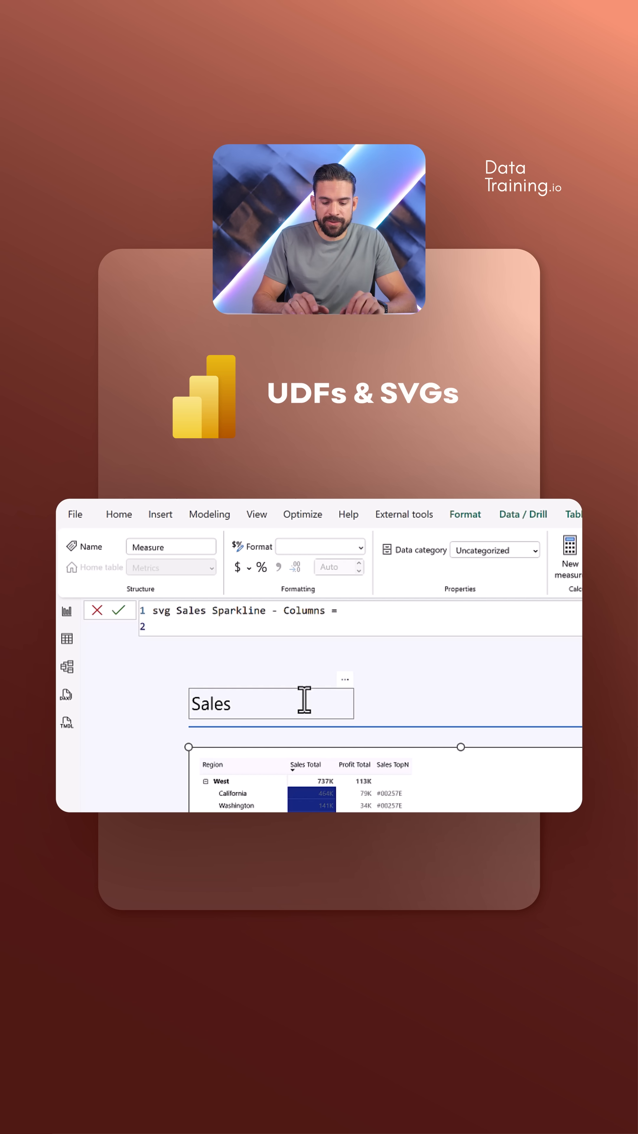
text(pb)
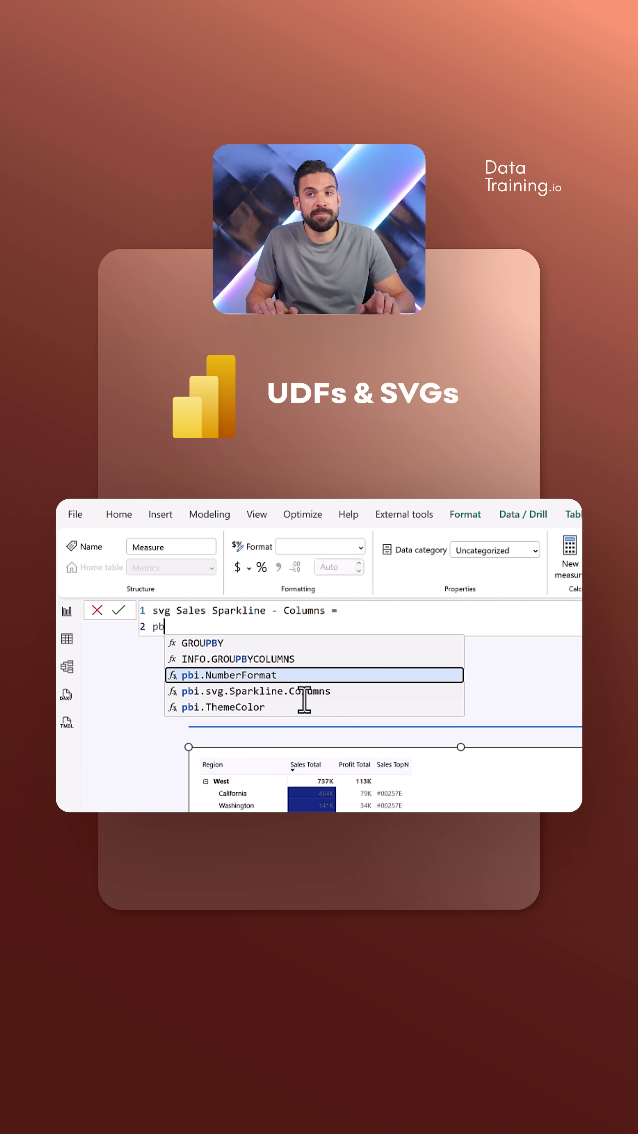
click(239, 685)
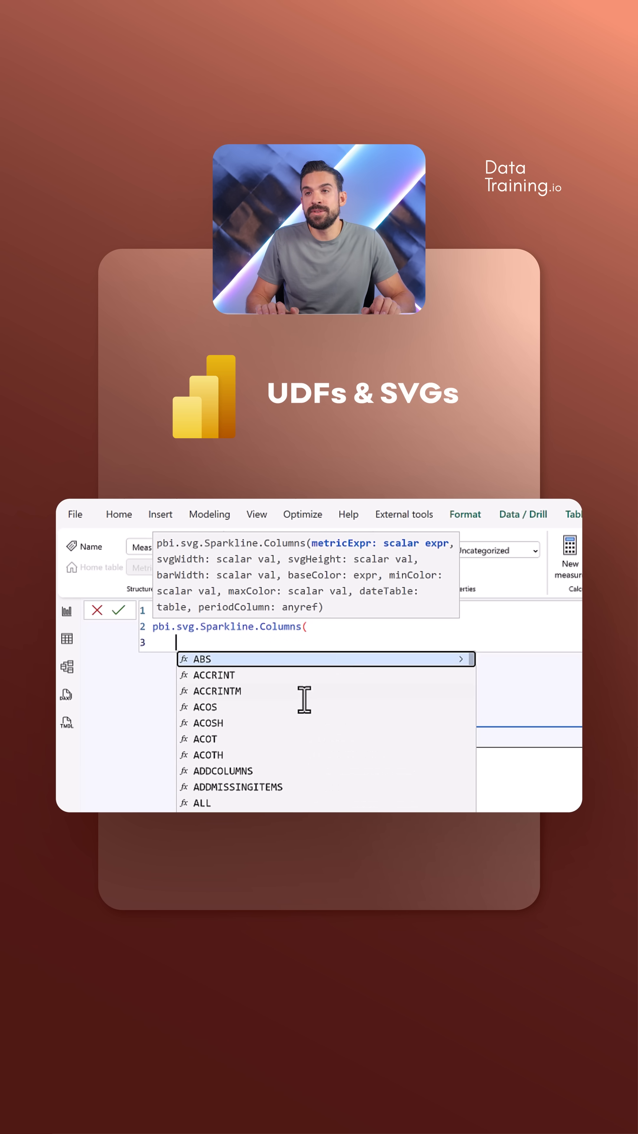
Fill the arguments [Sales Total], sizes 100, 20, 5, theme colours, dimDate and MonthYear, and commit
text(sal)
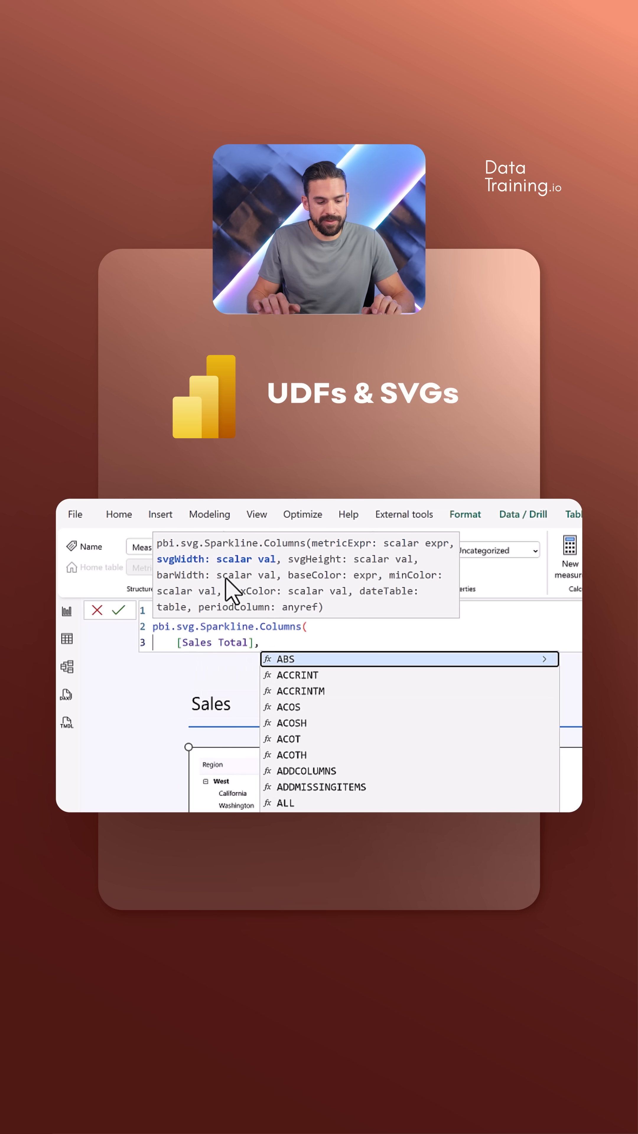
text(100,)
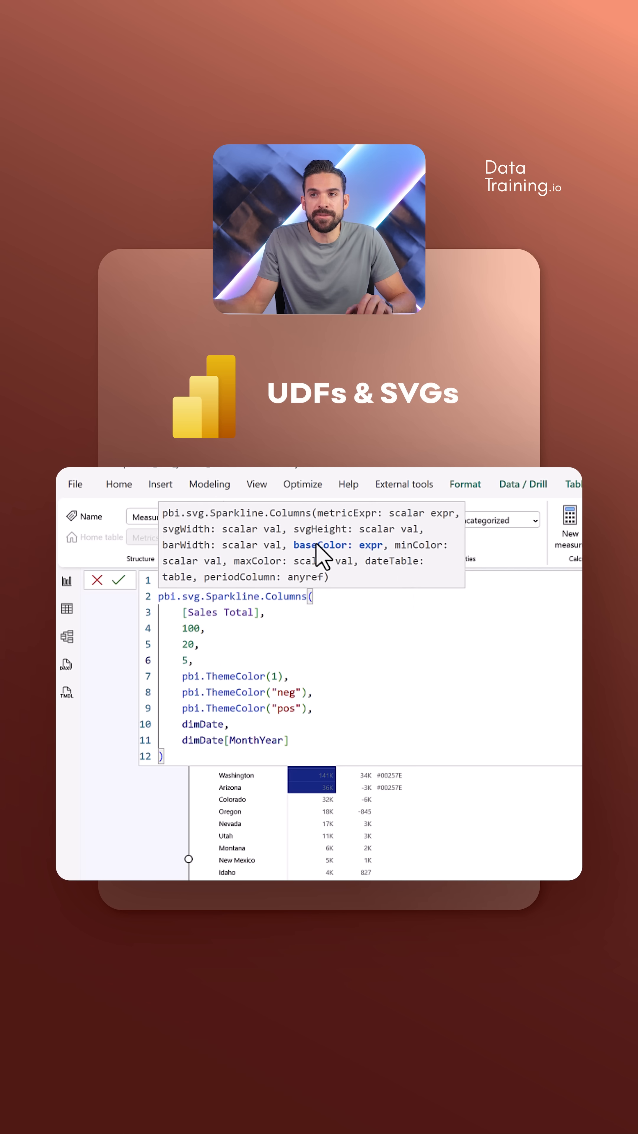
mouse_move(296, 723)
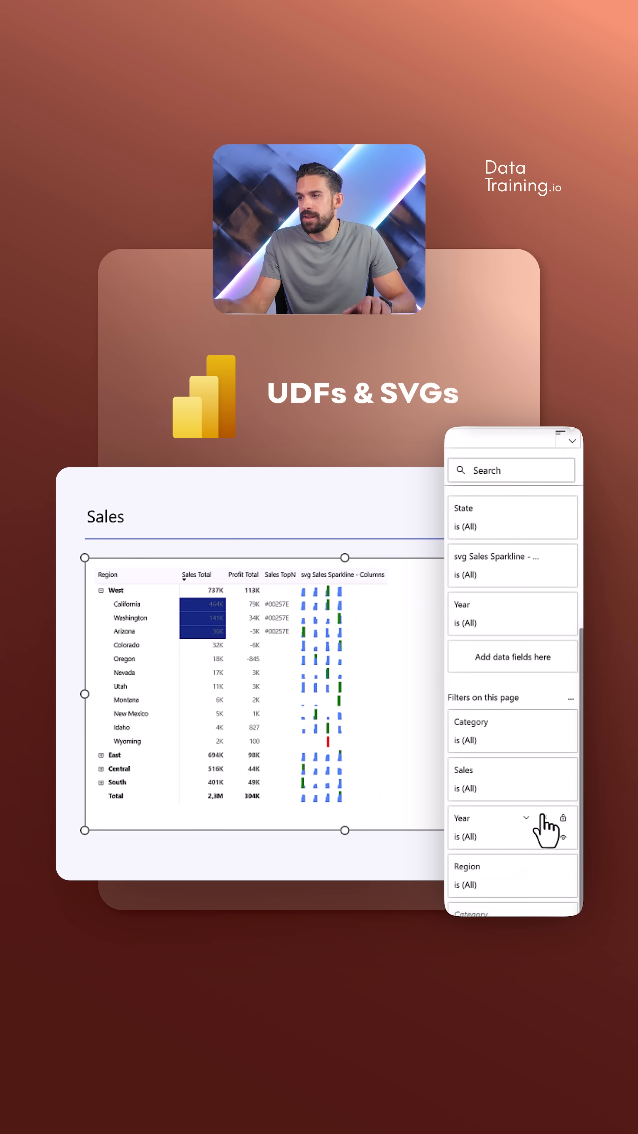
Restrict the page's Year filter to 2017 so the matrix sparklines show that year
click(512, 827)
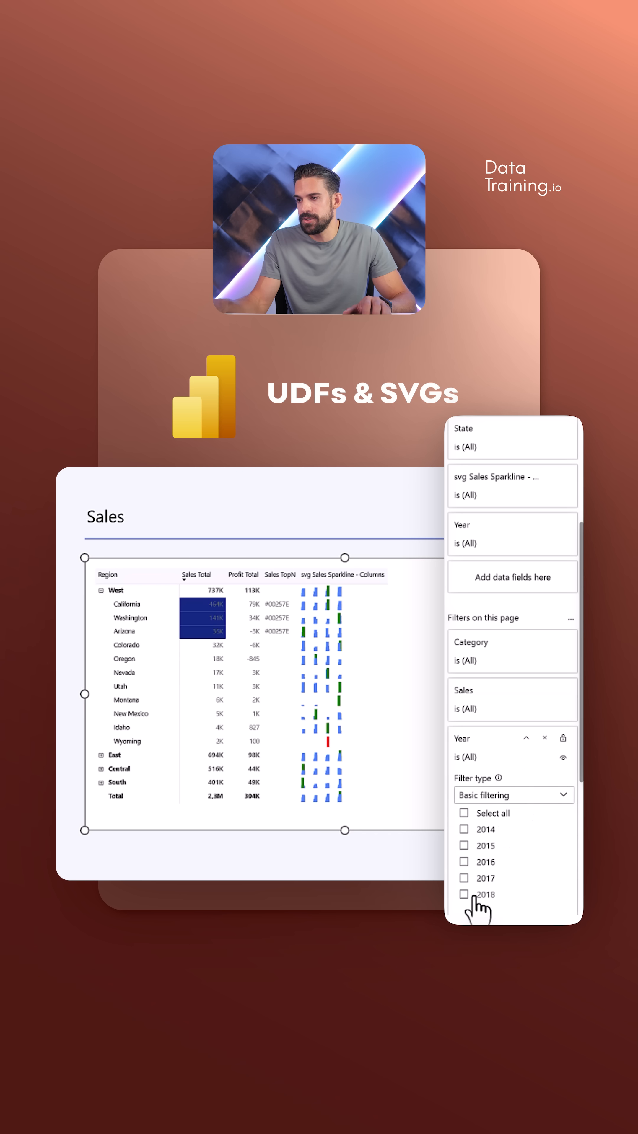
click(464, 878)
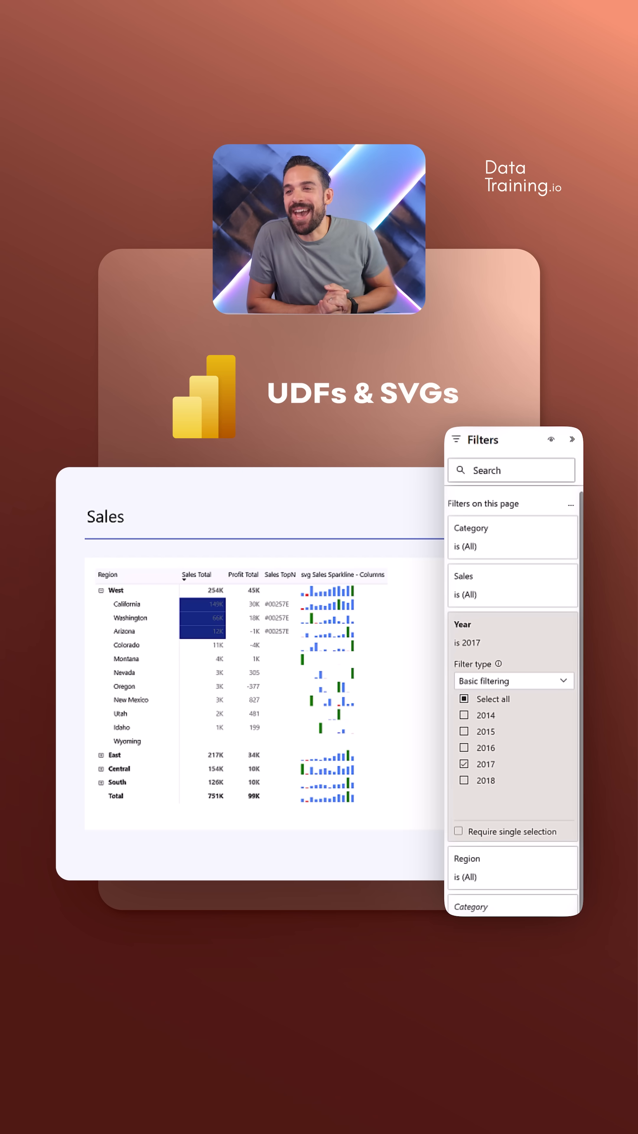